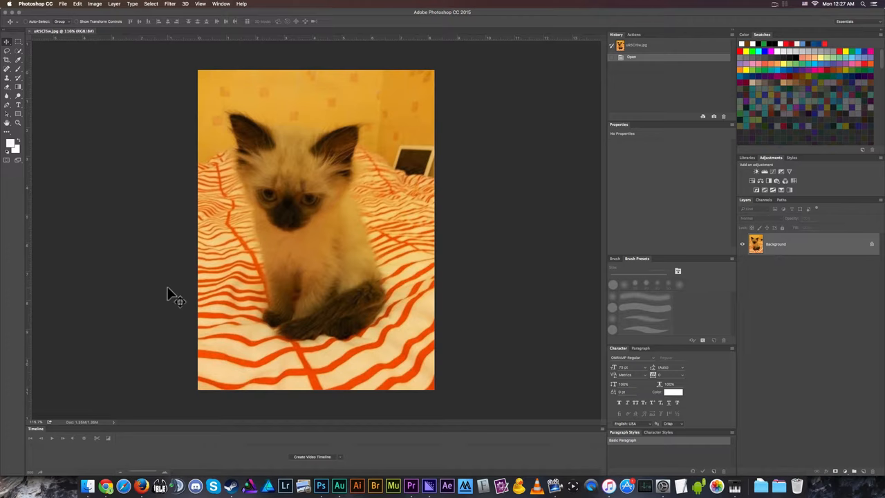
mouse_move(238, 367)
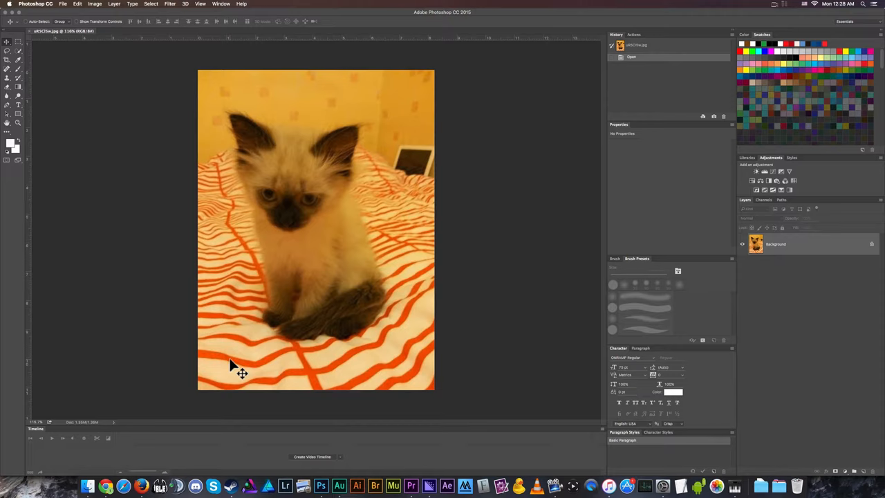
mouse_move(327, 252)
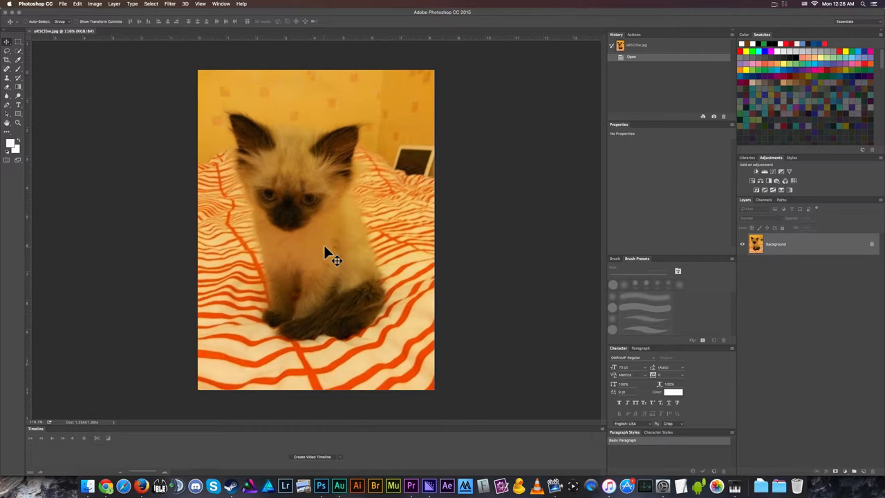
mouse_move(332, 251)
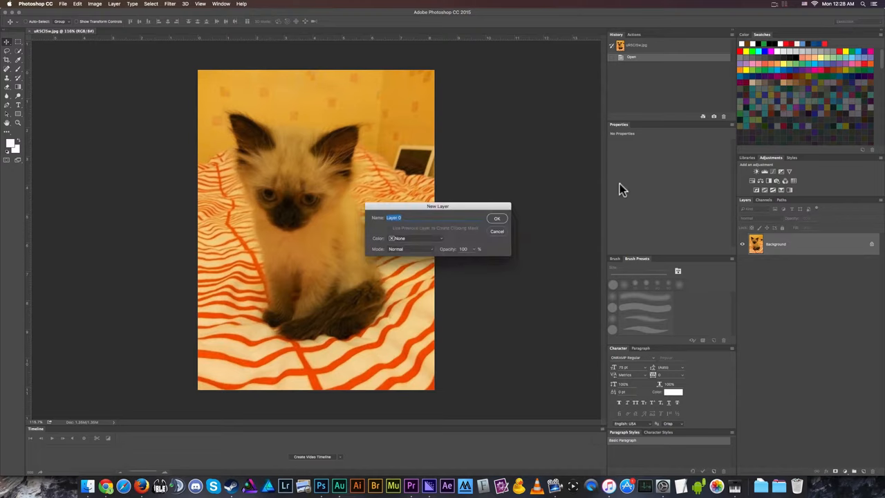
Step: Confirm the New Layer dialog so the kitten background becomes a regular layer
left_click(496, 219)
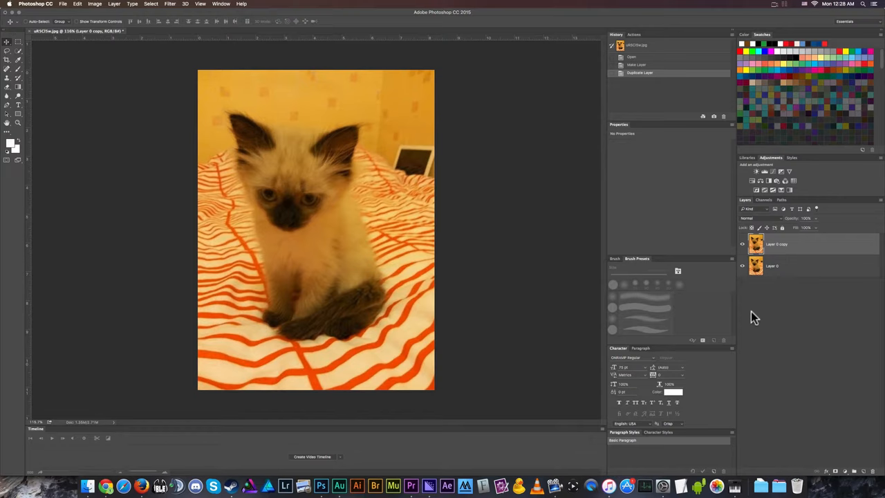
mouse_move(373, 218)
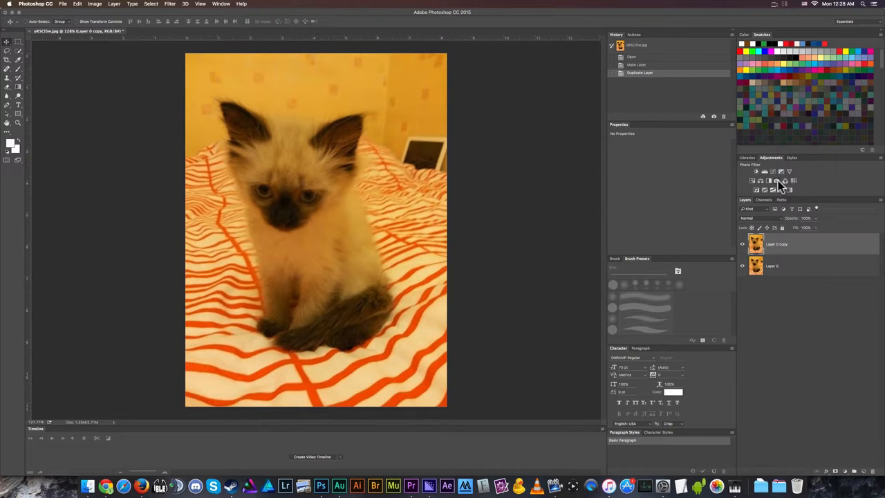
mouse_move(785, 181)
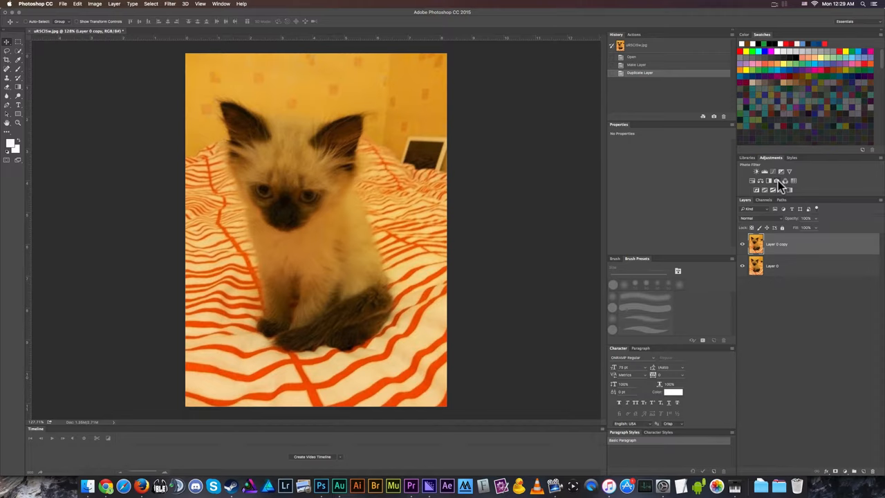
Step: Add a Photo Filter adjustment and try two Cooling Filters at varying density against the orange cast
left_click(779, 191)
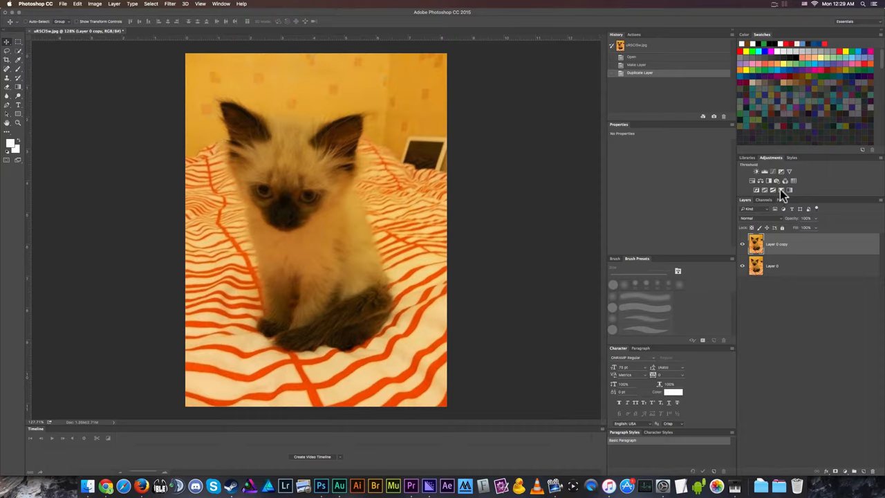
mouse_move(780, 180)
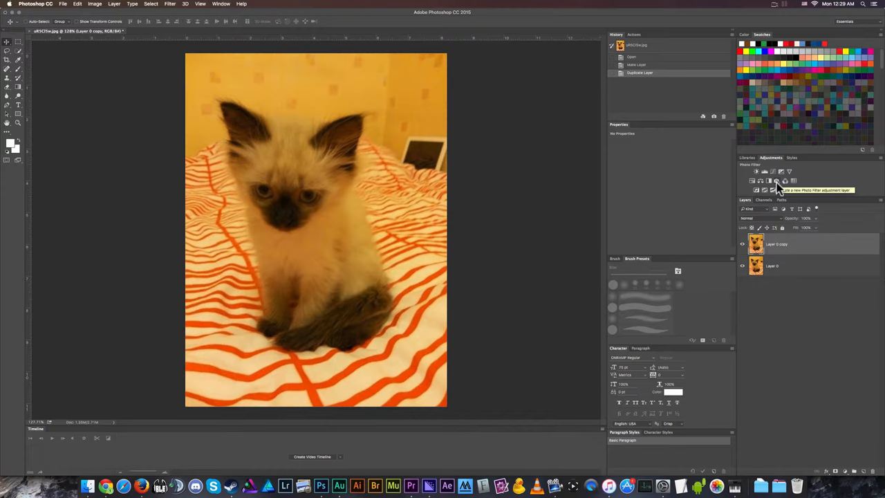
left_click(776, 185)
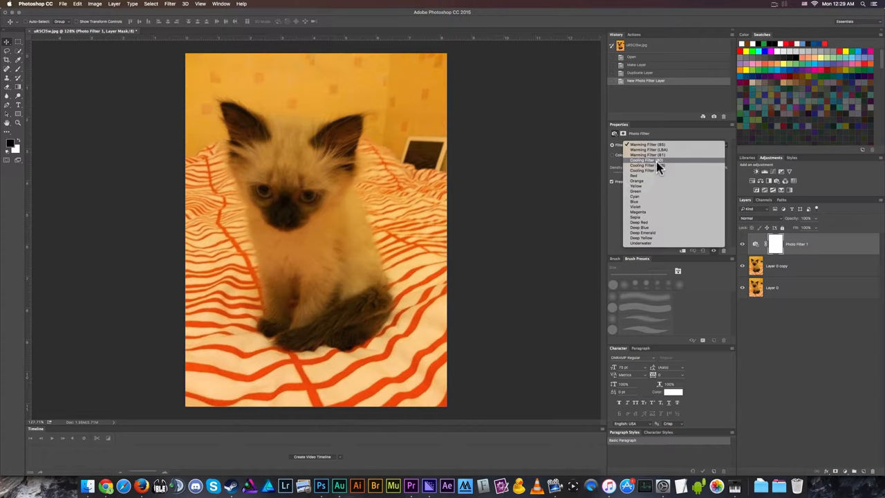
left_click(642, 160)
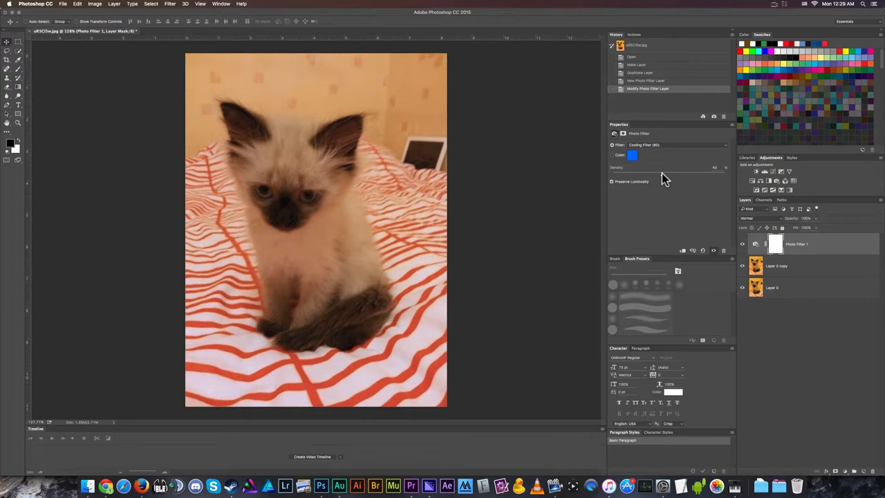
left_click_drag(702, 167, 719, 167)
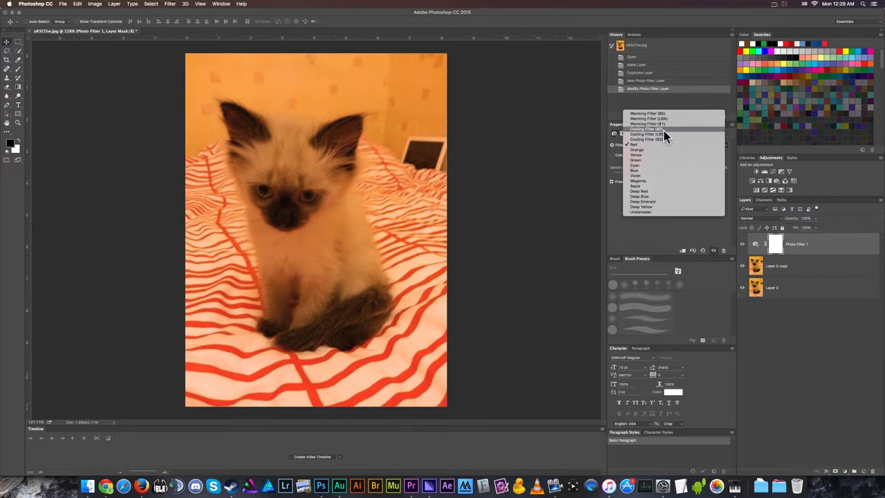
left_click(647, 128)
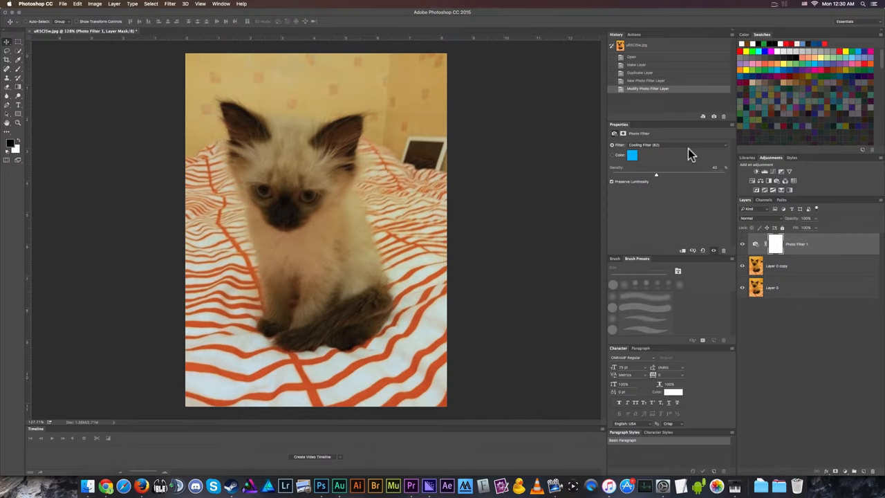
left_click_drag(655, 174, 646, 174)
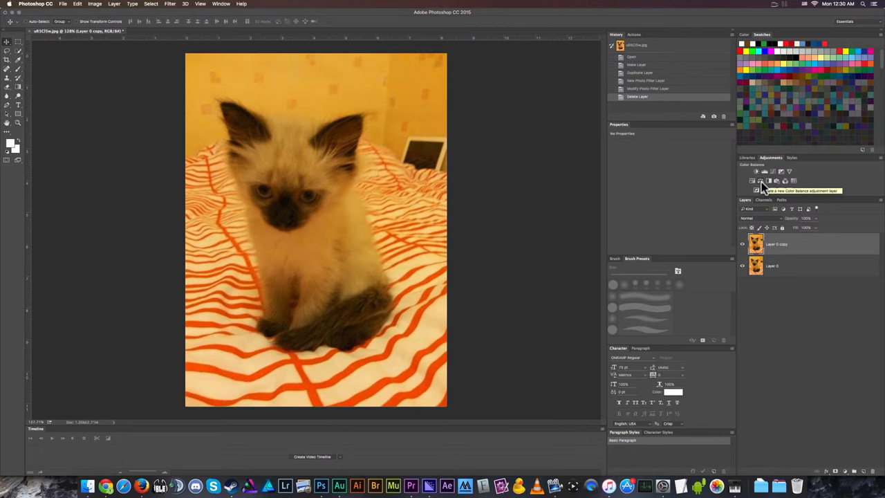
Step: Add a Color Balance layer and shift its highlight Yellow-Blue and Magenta-Green sliders against the yellow cast
left_click(760, 185)
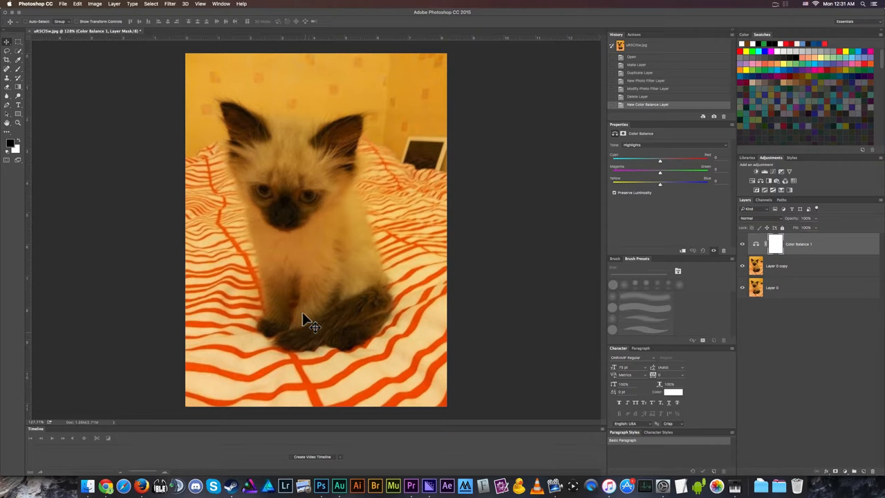
mouse_move(412, 373)
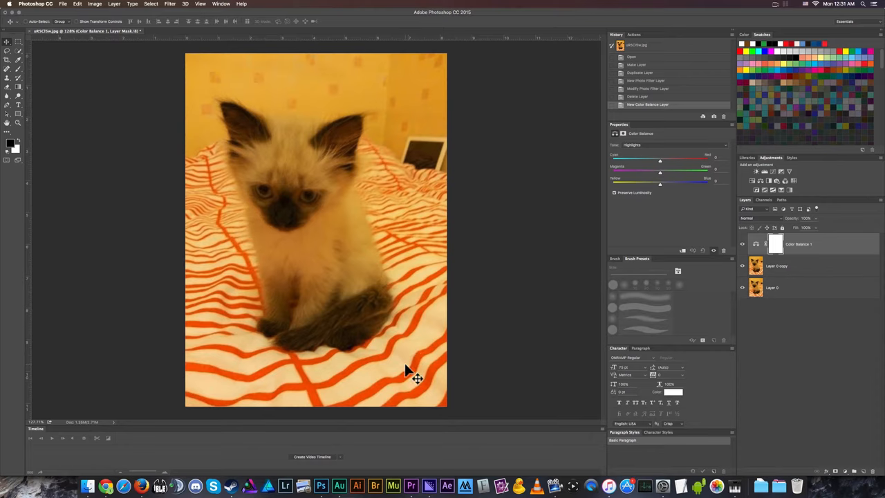
mouse_move(722, 310)
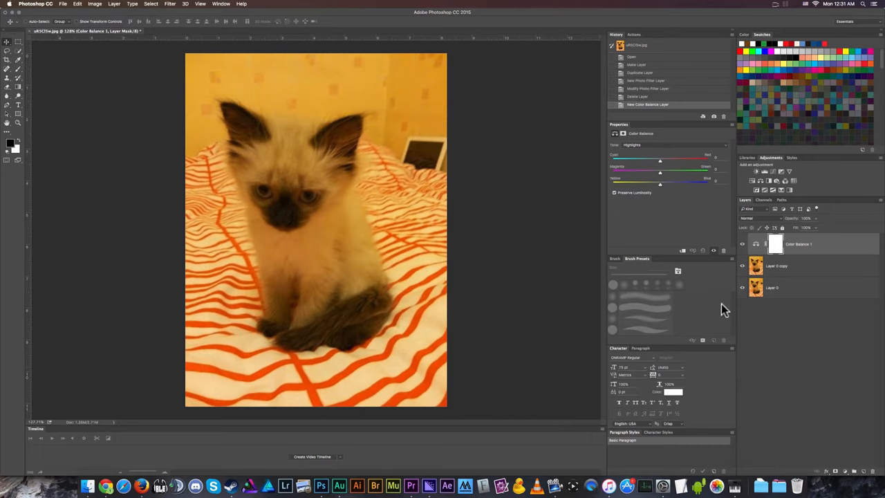
mouse_move(846, 252)
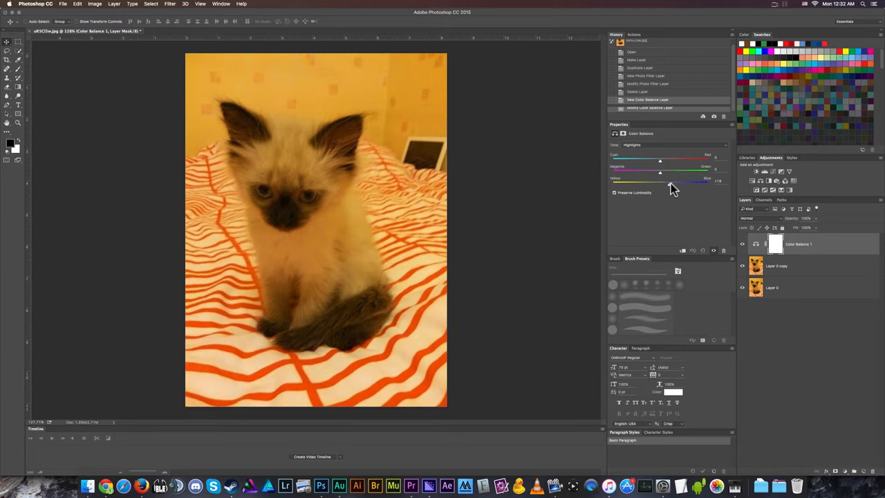
left_click_drag(674, 180, 698, 180)
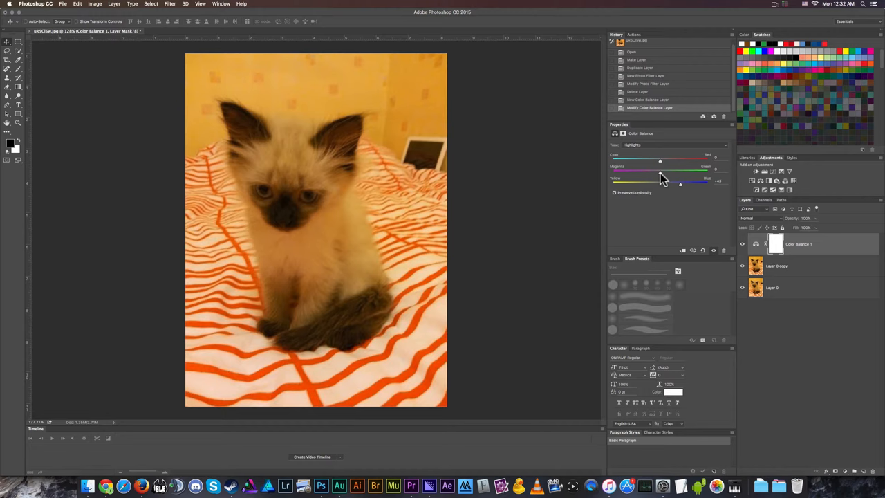
left_click_drag(639, 171, 663, 171)
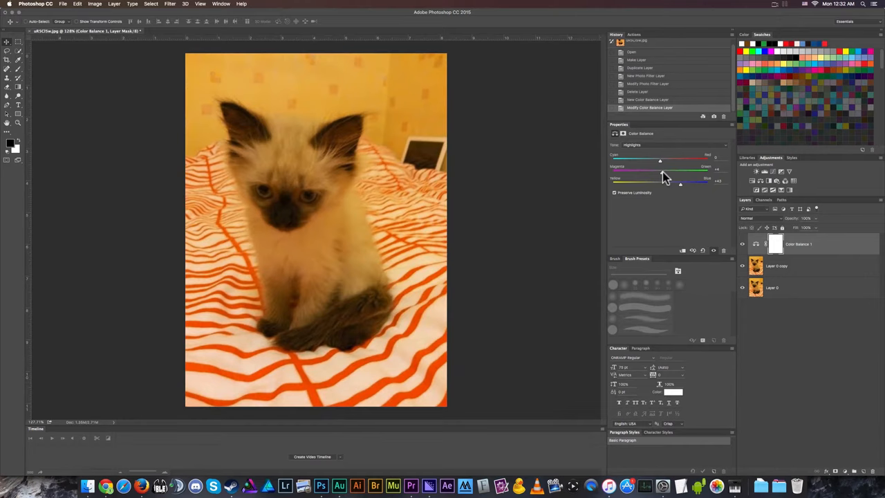
left_click_drag(659, 169, 655, 166)
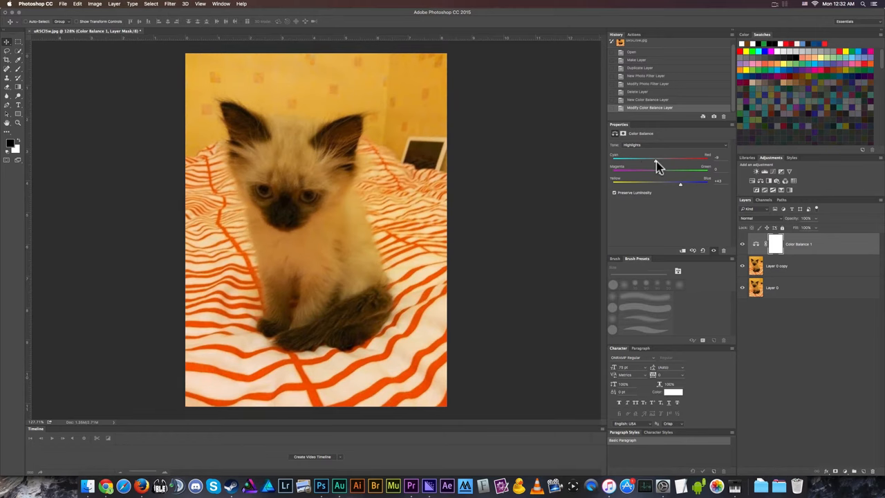
left_click_drag(655, 158, 662, 158)
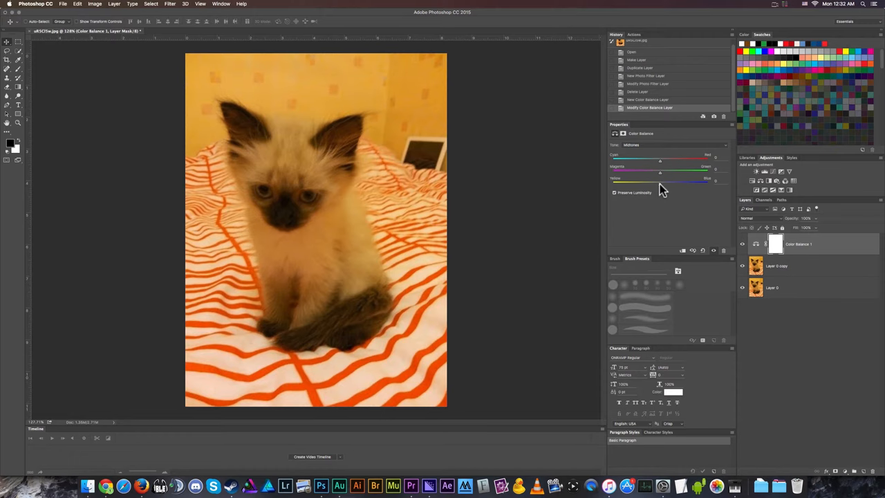
Step: Shift the Color Balance midtone sliders toward red so the bed stripes redden and the wall loses yellow
left_click_drag(659, 181, 715, 181)
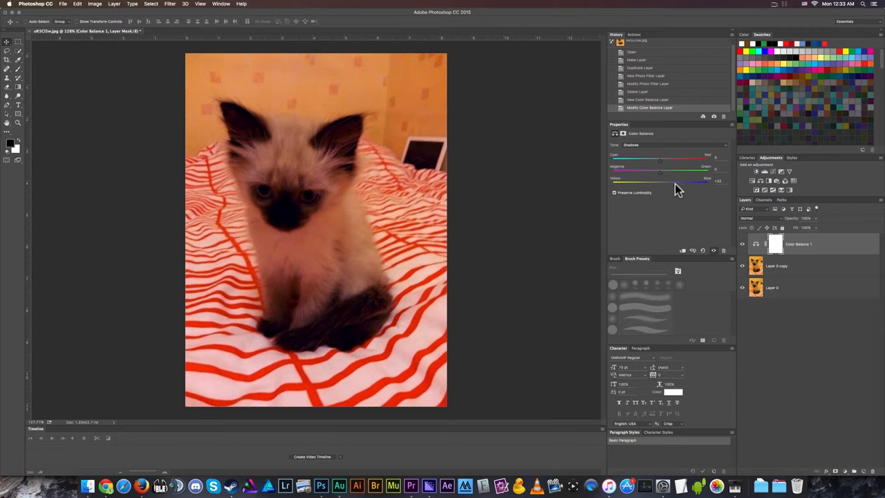
left_click_drag(689, 180, 660, 179)
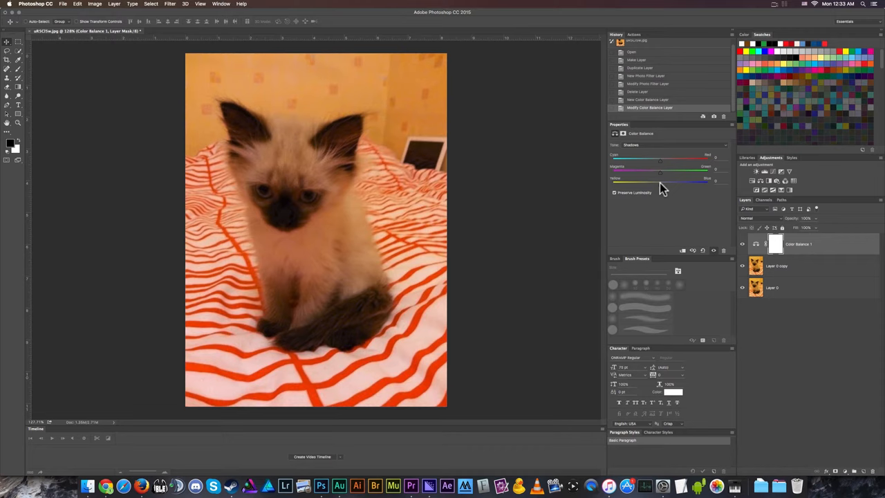
left_click_drag(658, 179, 710, 179)
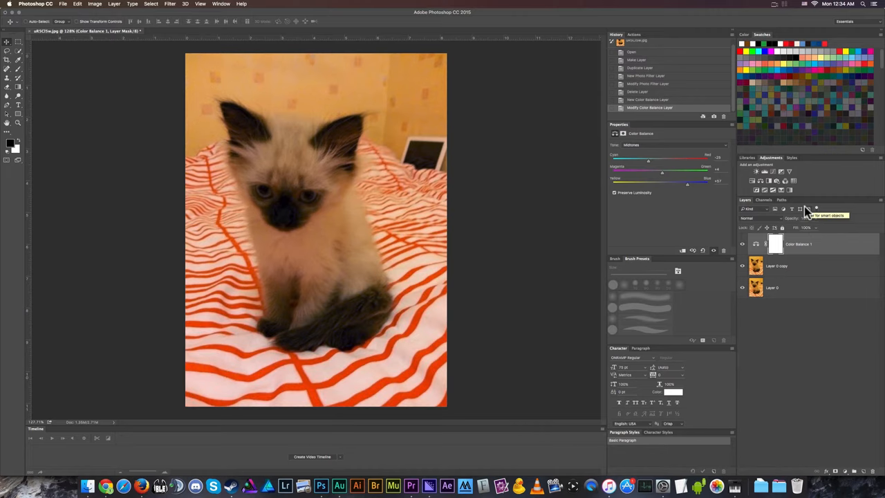
mouse_move(791, 221)
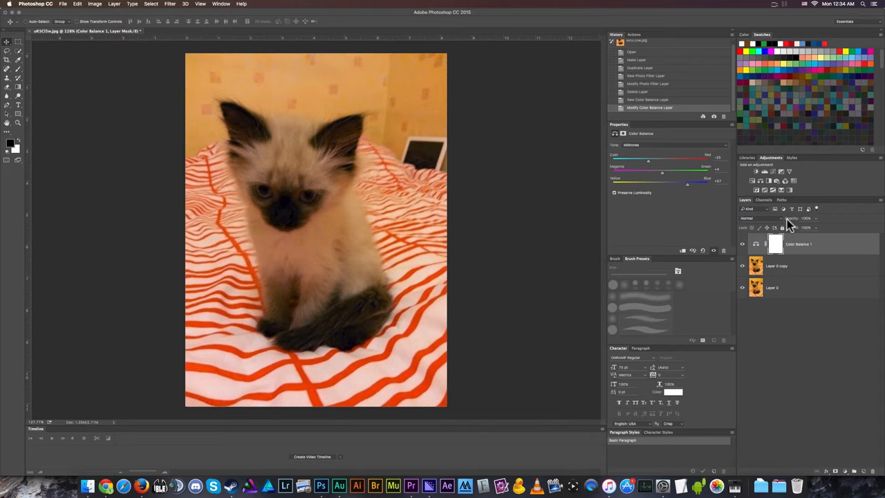
Step: Add a second Color Balance layer set to the Highlights tone range
left_click(674, 145)
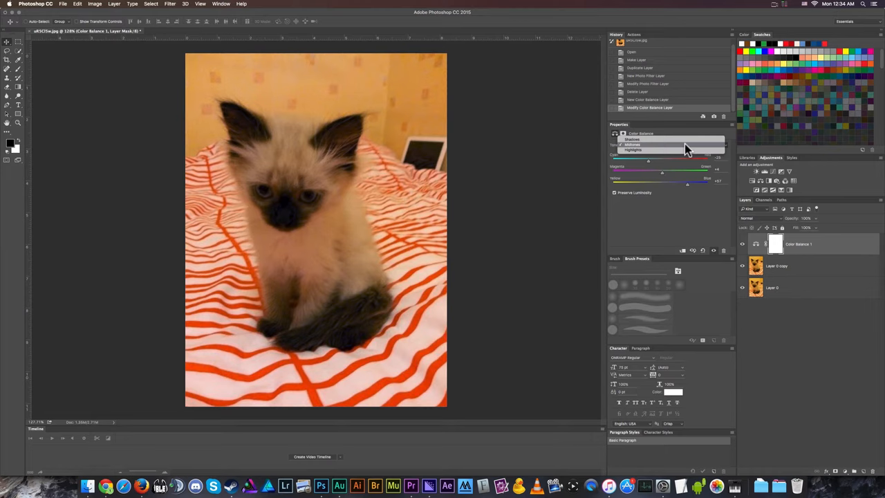
left_click(630, 138)
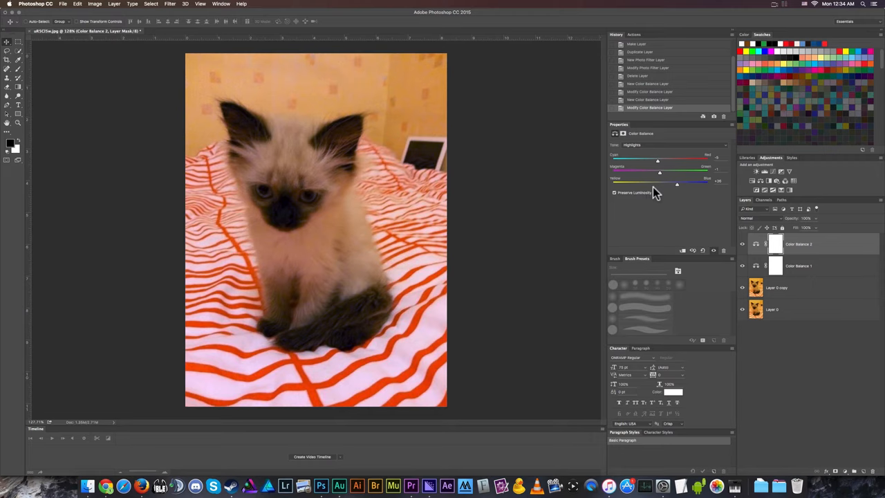
Step: Shift Color Balance 2's midtone sliders for a brighter, pinker kitten photo
left_click(675, 145)
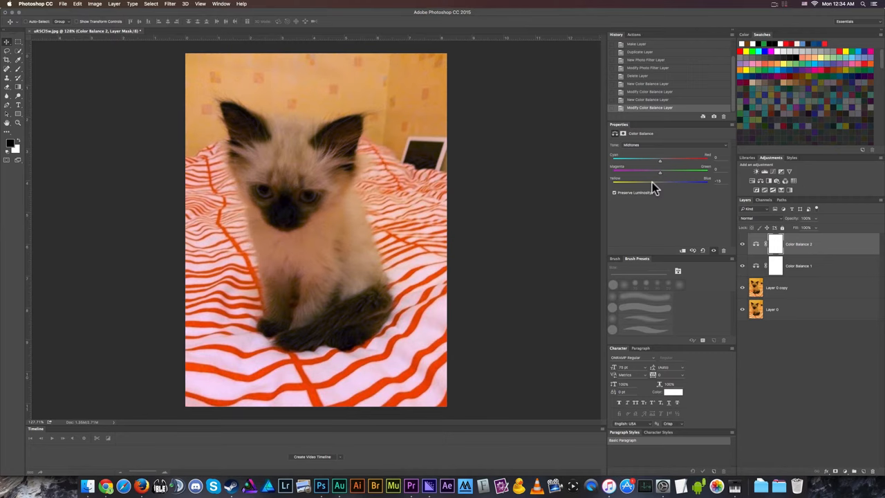
left_click_drag(659, 180, 666, 180)
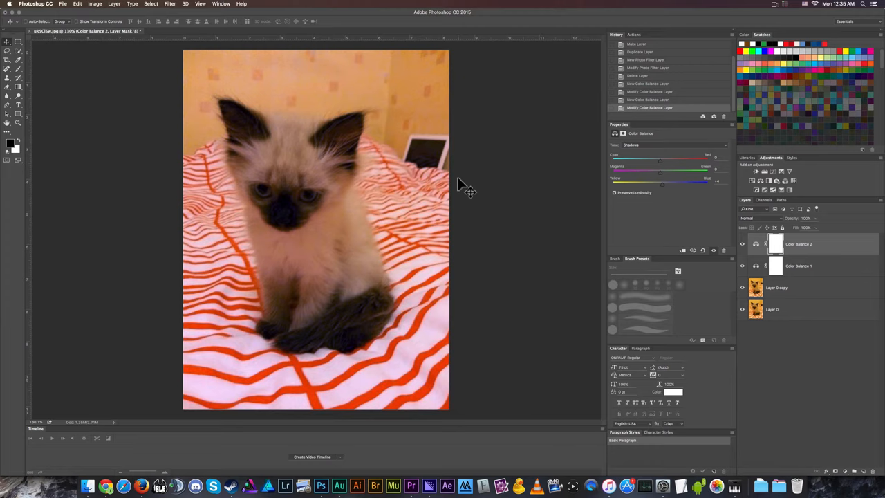
mouse_move(400, 137)
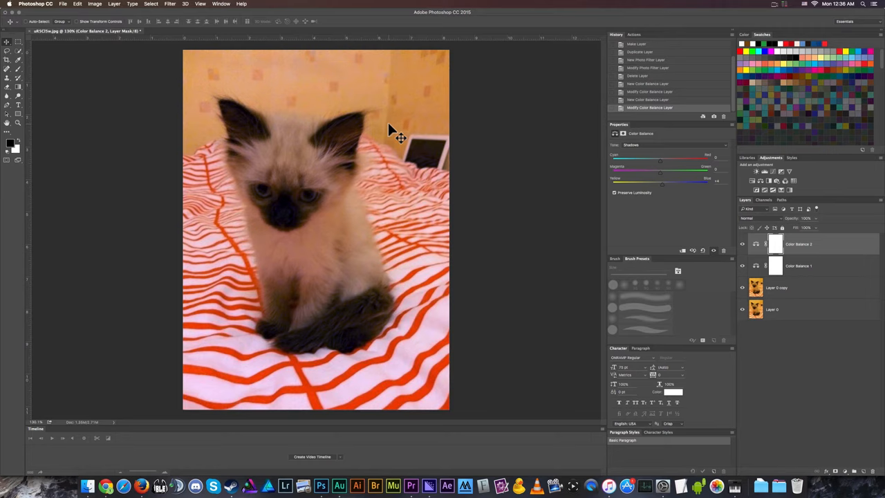
mouse_move(303, 97)
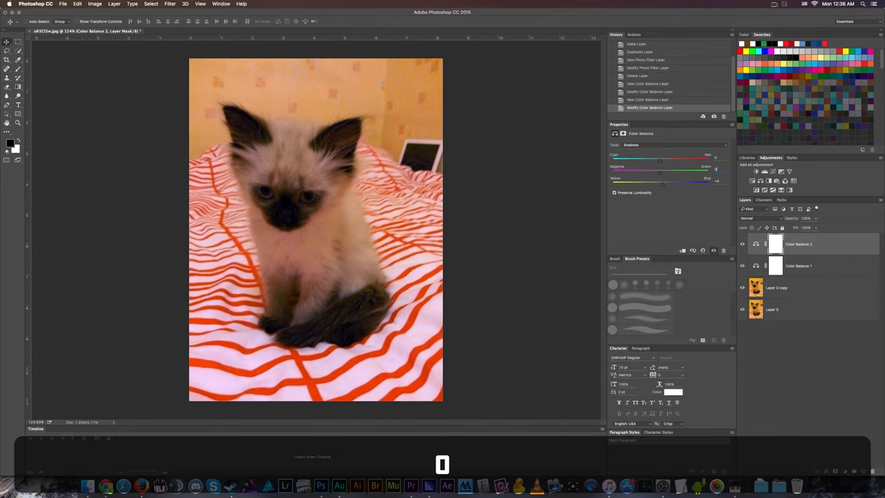
left_click(772, 172)
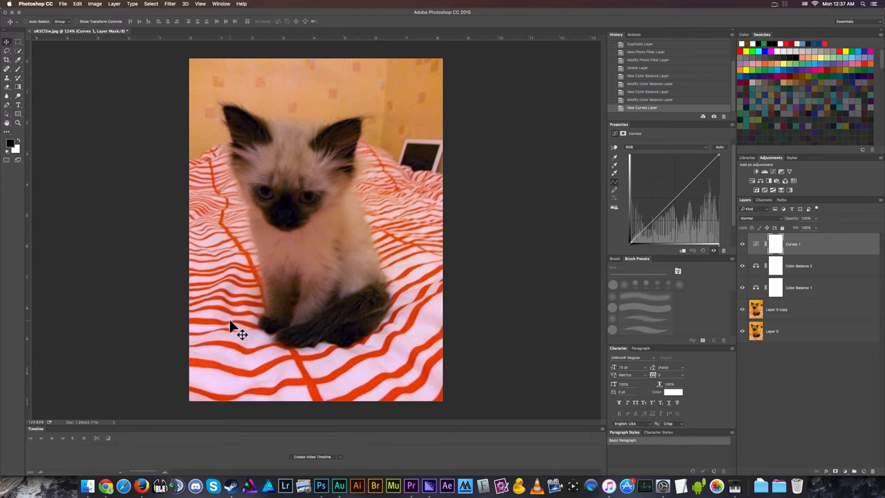
Step: Bend the Curves layer's tone curve, undoing one adjustment along the way
left_click_drag(658, 210, 658, 213)
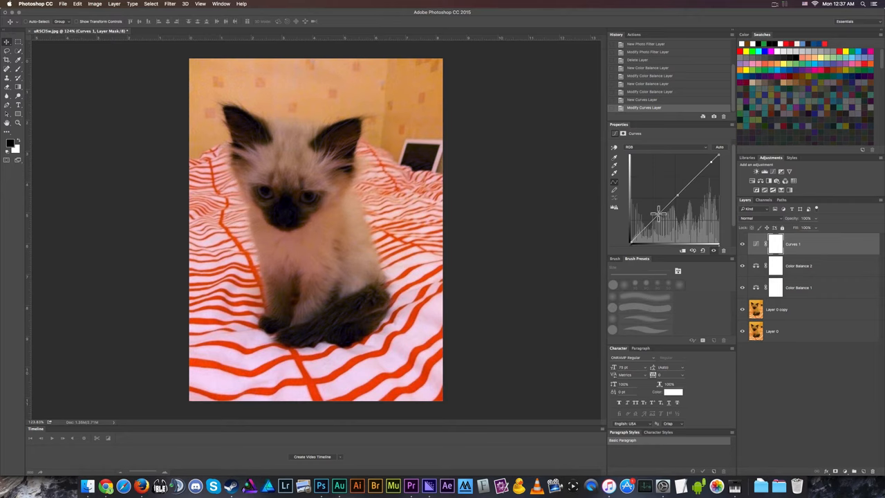
key("cmd+z")
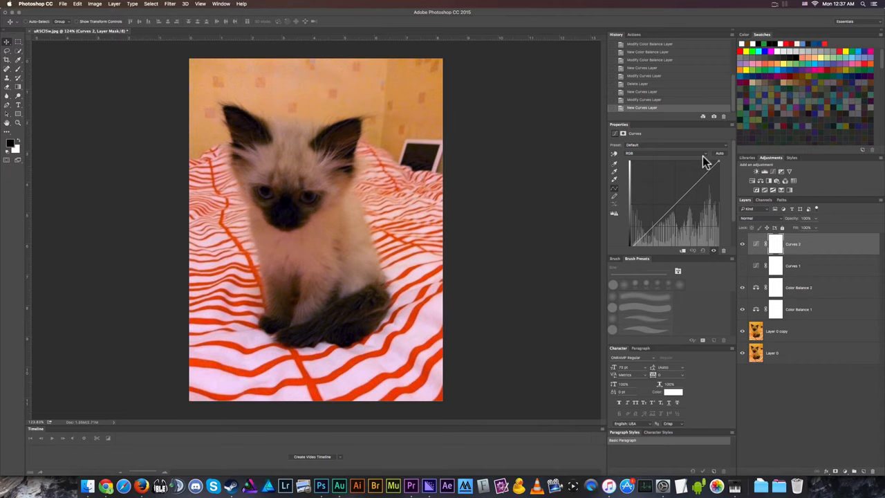
mouse_move(725, 157)
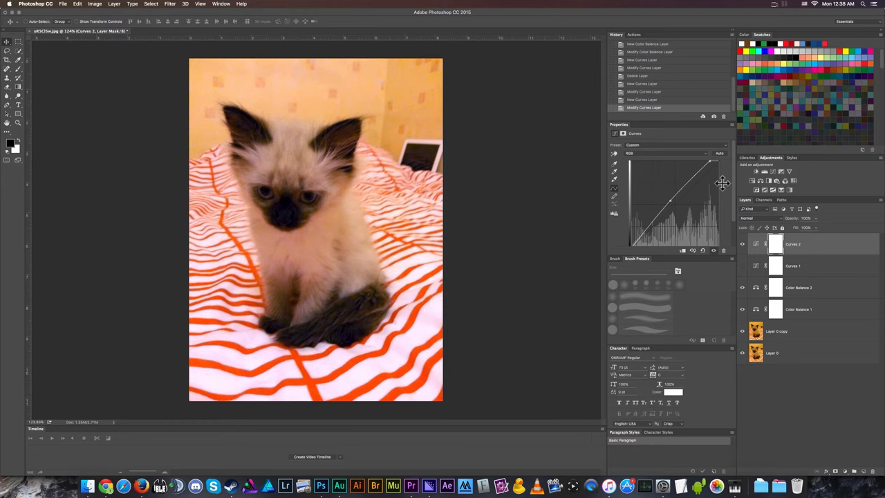
Step: Rework the Curves 1 curve, pulling its midtone point up and reshaping it
key("cmd+z")
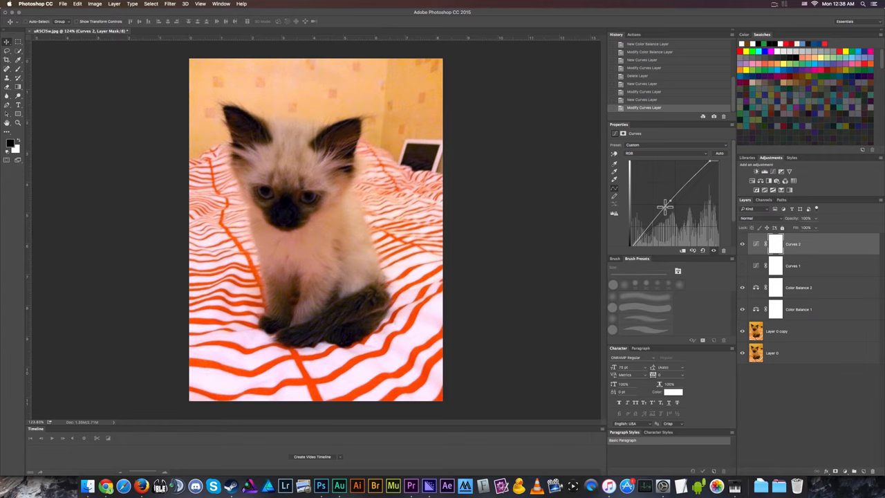
left_click_drag(666, 206, 670, 202)
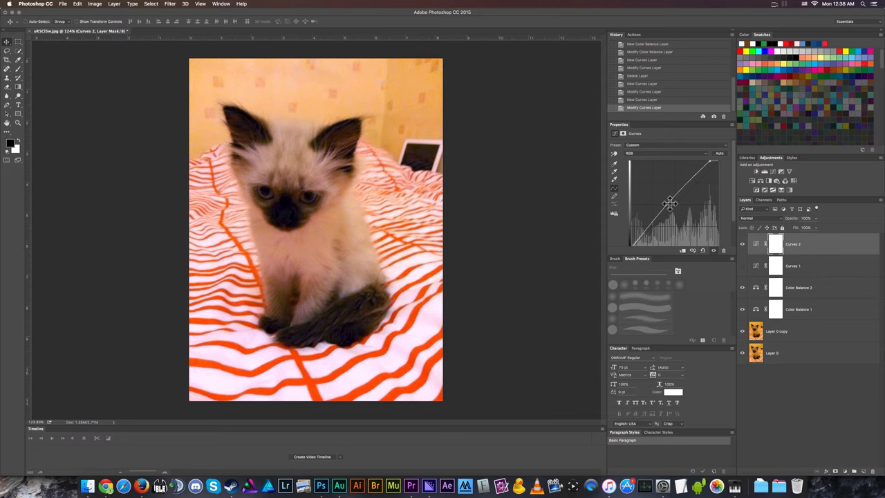
left_click_drag(671, 201, 710, 157)
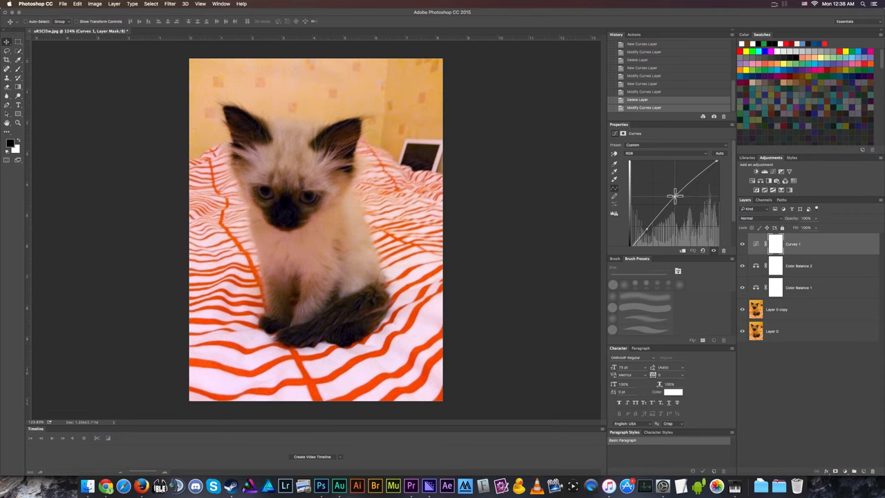
left_click_drag(675, 196, 644, 229)
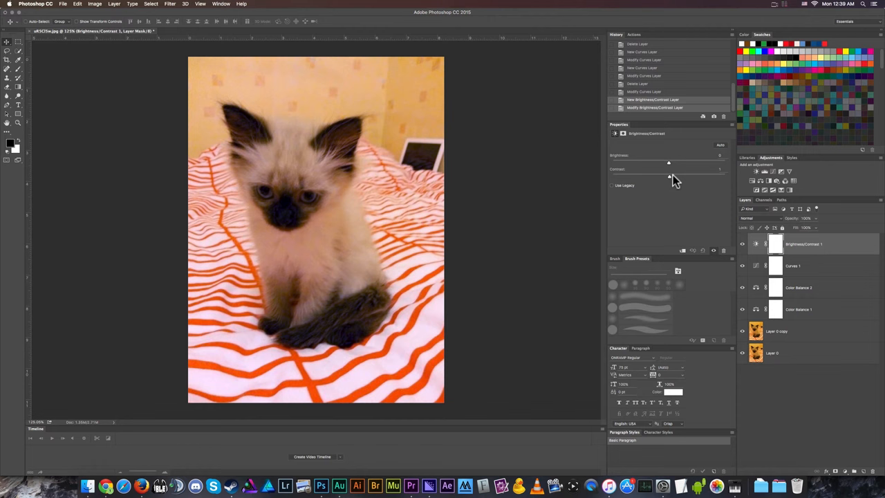
Step: Drag the Brightness/Contrast sliders to adjust the photo's brightness and contrast
left_click_drag(669, 162, 636, 162)
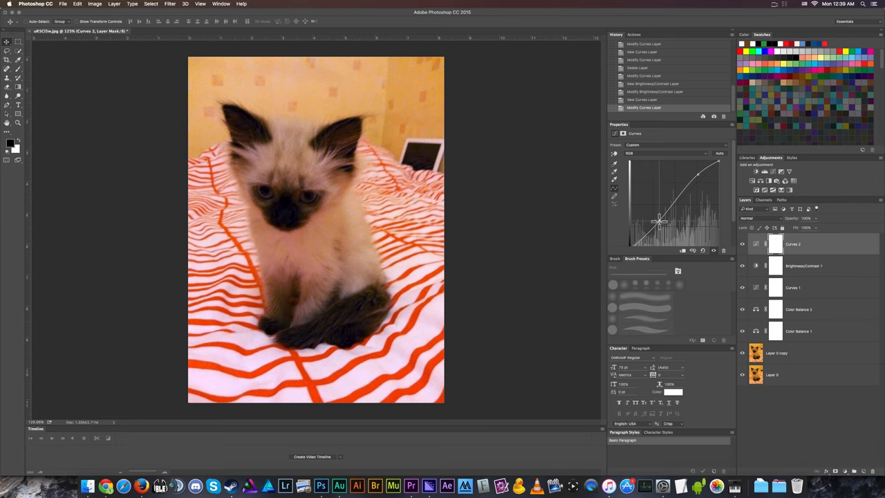
Step: Shape the top Curves layer's curve into an S to brighten the kitten photo
left_click_drag(658, 221, 655, 216)
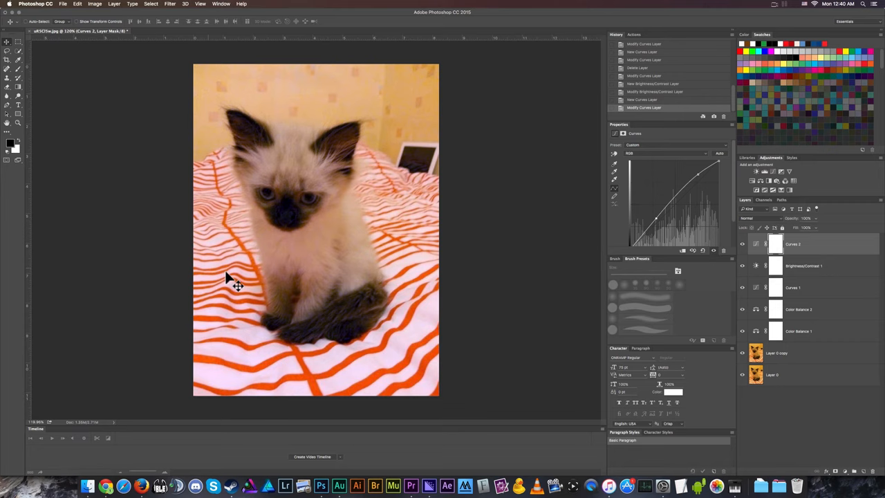
mouse_move(358, 337)
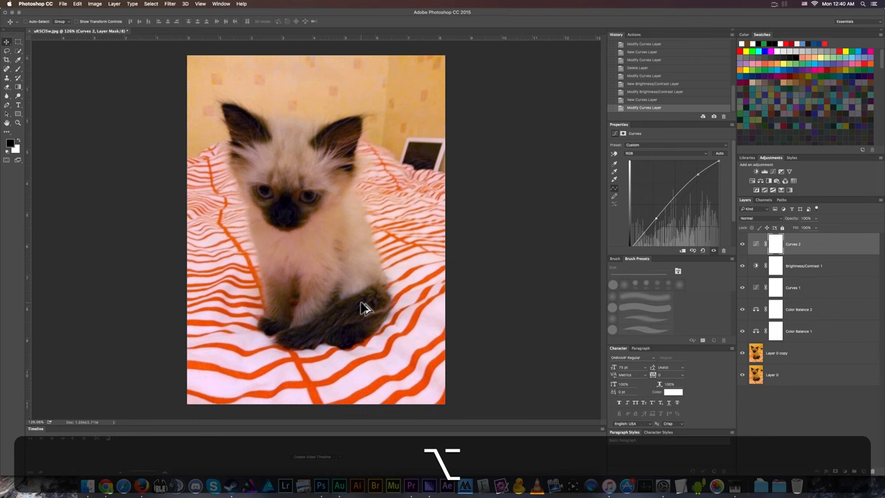
key("cmd+z")
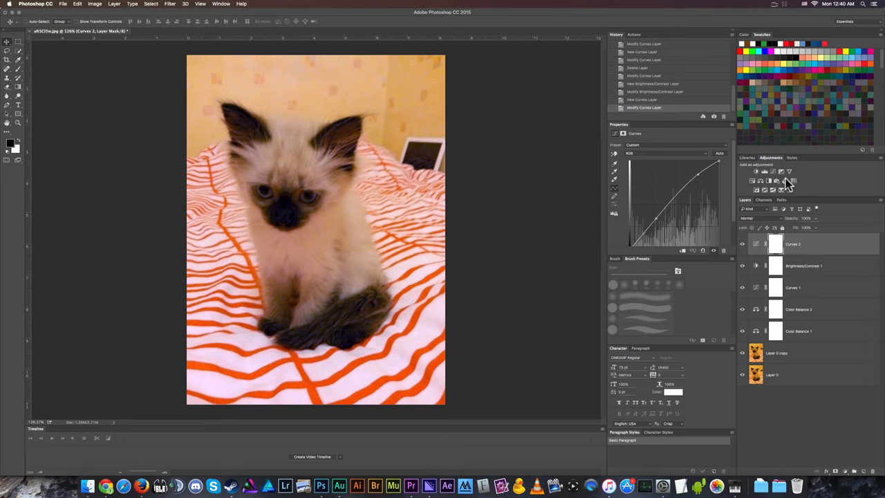
Step: Add a Channel Mixer layer and shift the Blue output channel's color sliders
left_click(785, 179)
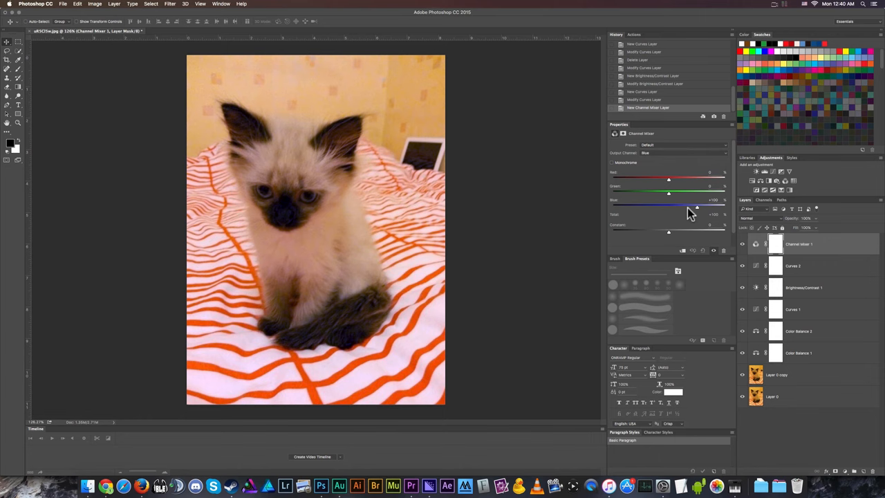
left_click_drag(696, 207, 684, 208)
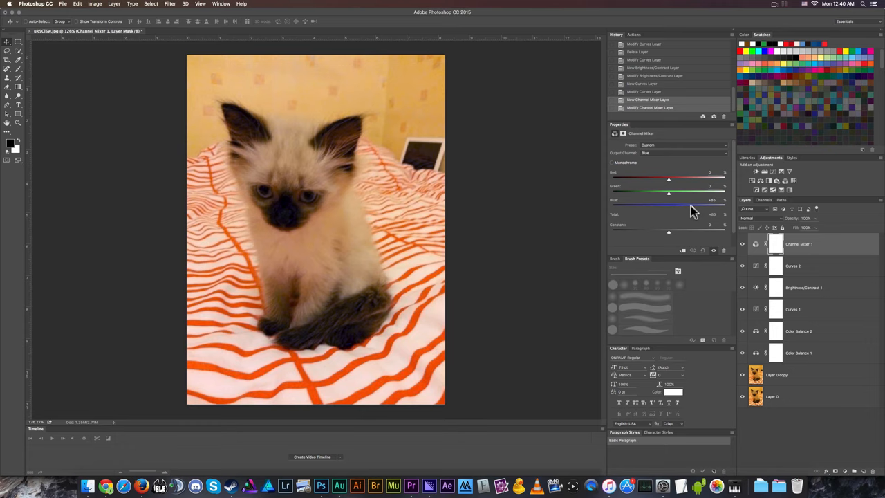
left_click_drag(669, 206, 628, 206)
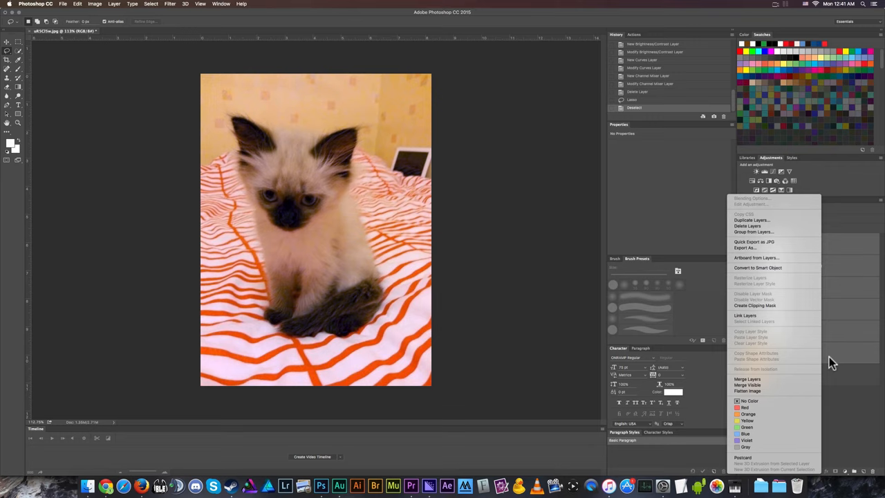
Step: Merge the visible adjustment layers down into a single image layer
left_click(747, 379)
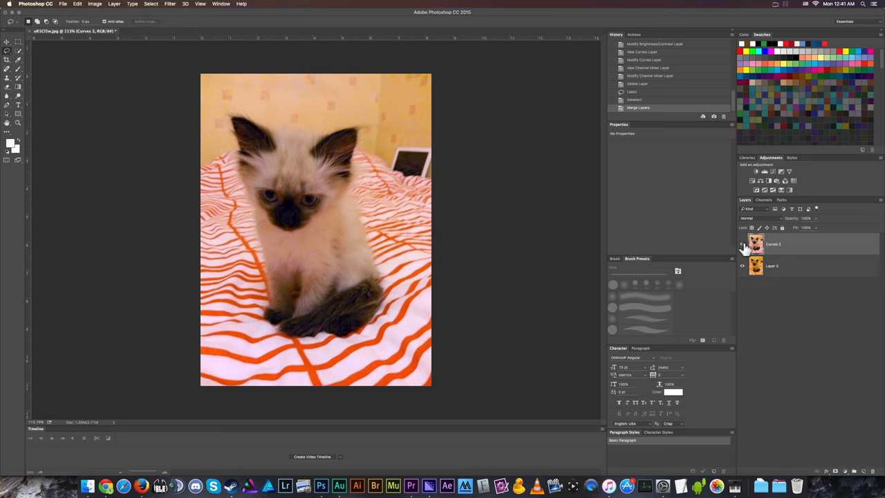